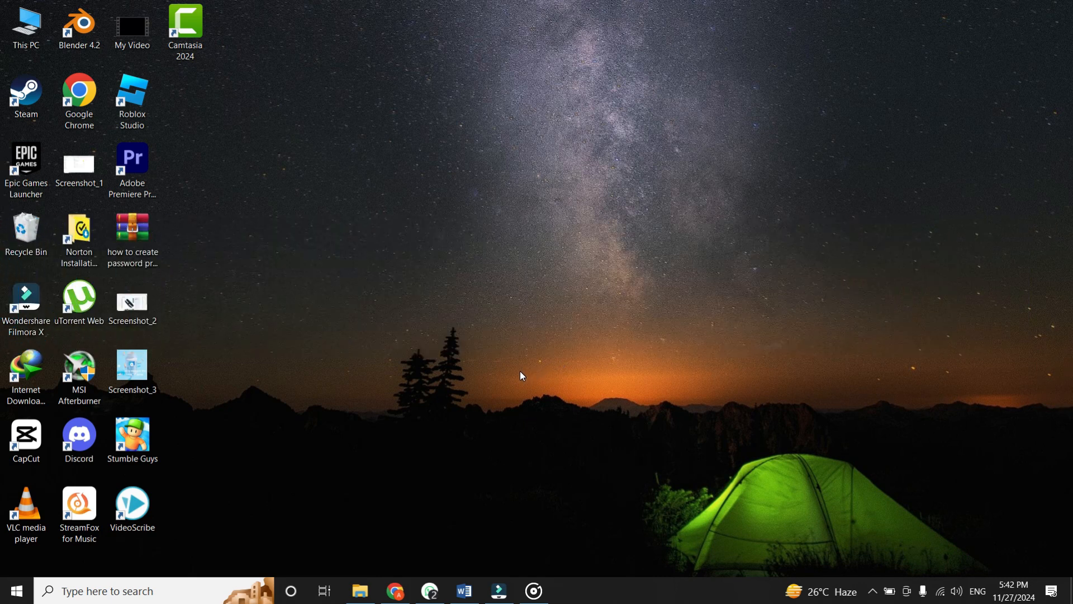
mouse_move(506, 392)
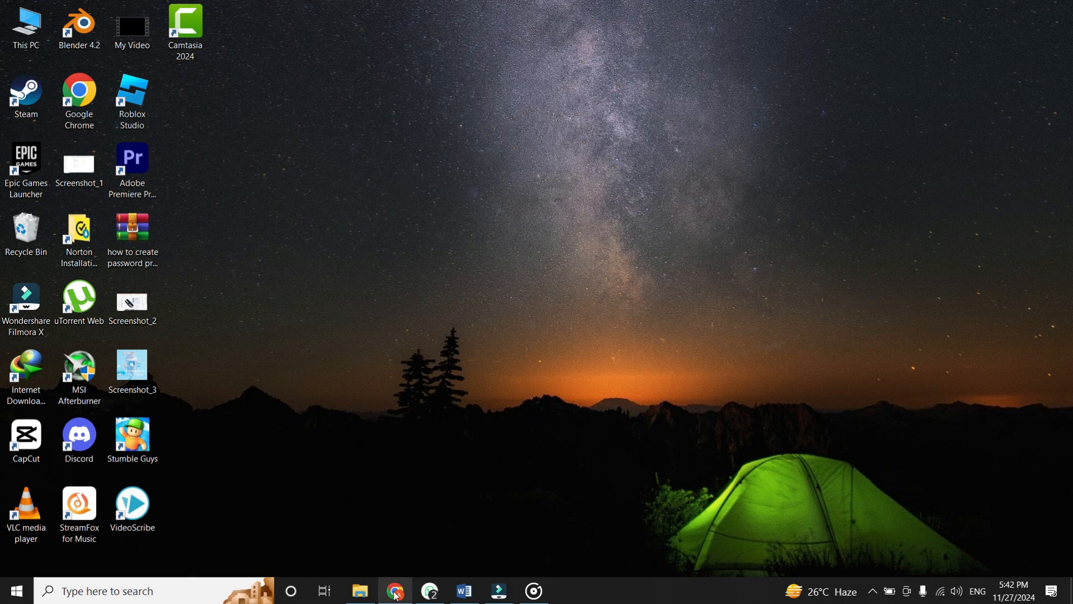
Step: Minimize Chrome to the desktop, then restore the ChatGPT window from the taskbar
click(395, 591)
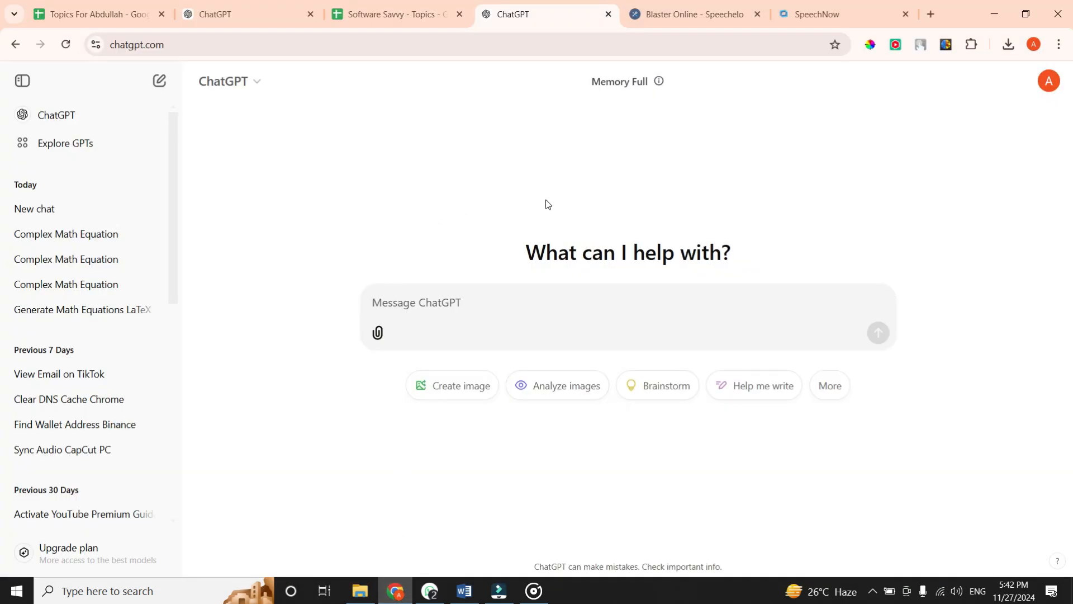
mouse_move(94, 263)
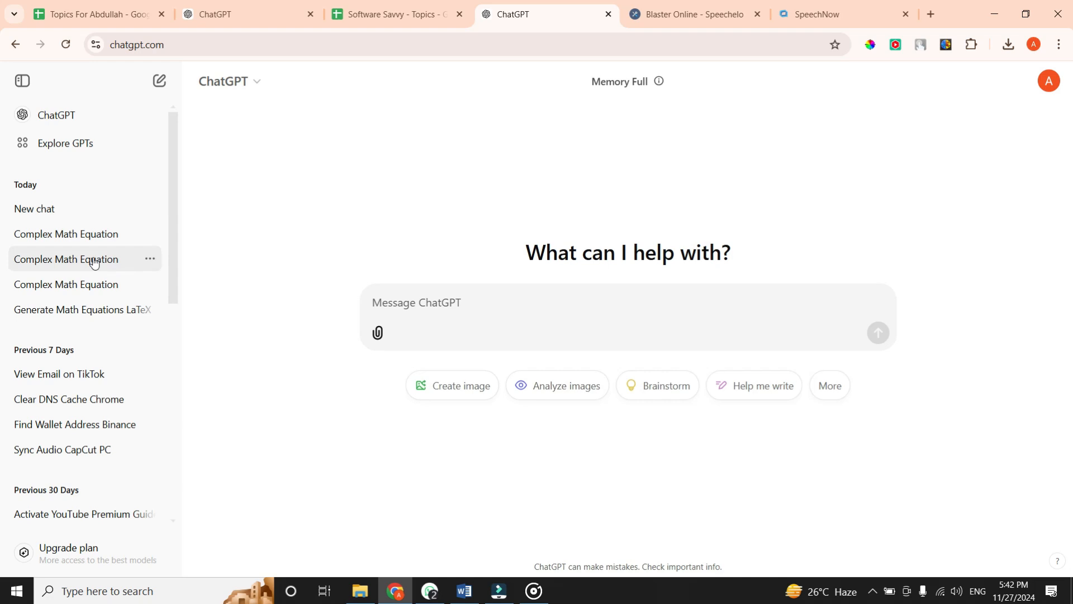
click(66, 259)
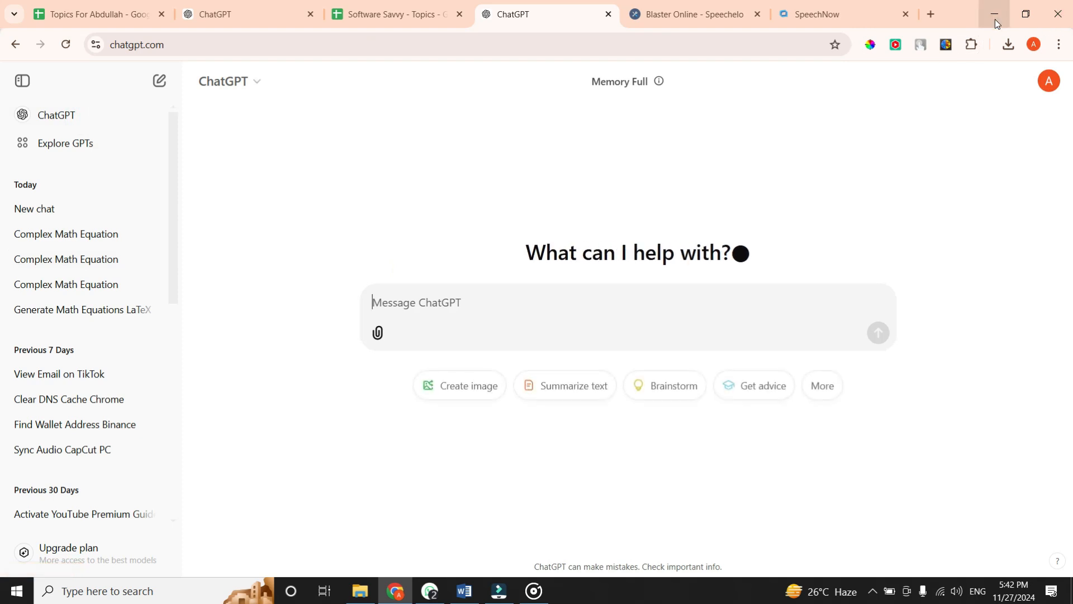
click(995, 14)
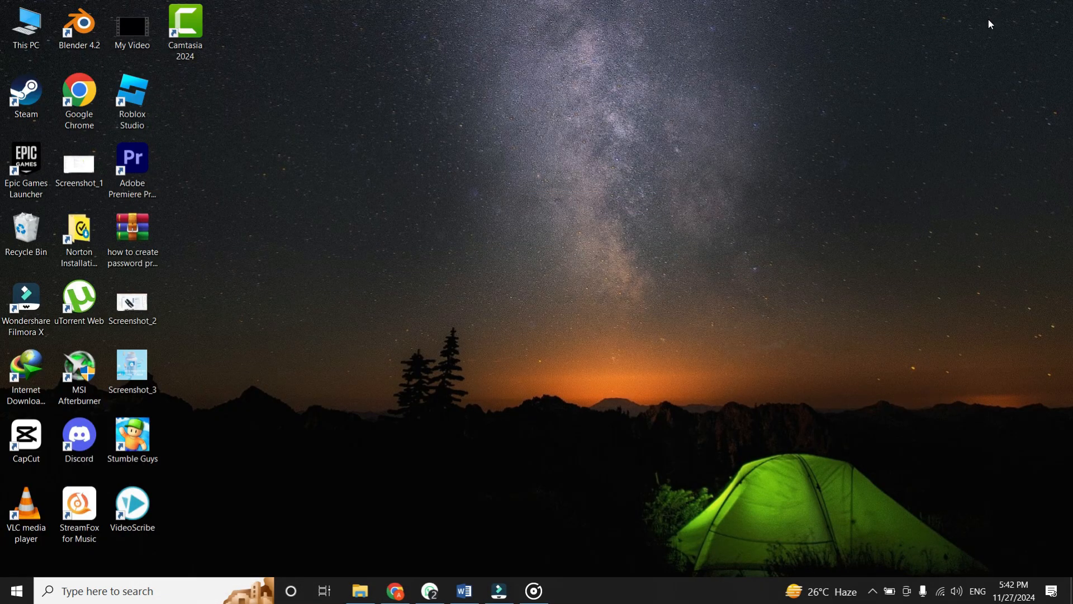
mouse_move(902, 84)
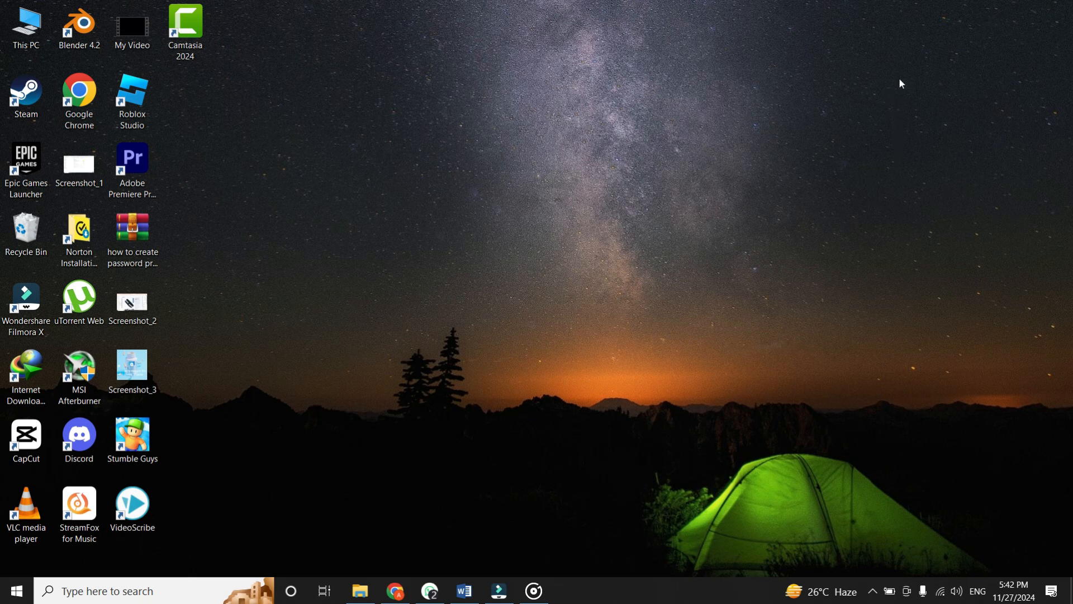
mouse_move(5, 21)
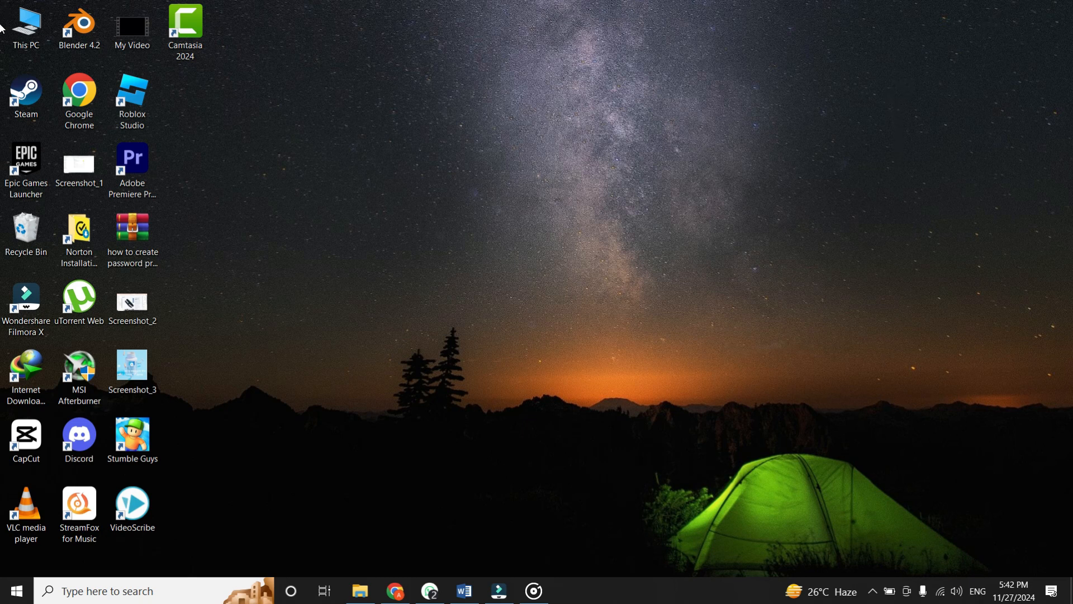
mouse_move(844, 269)
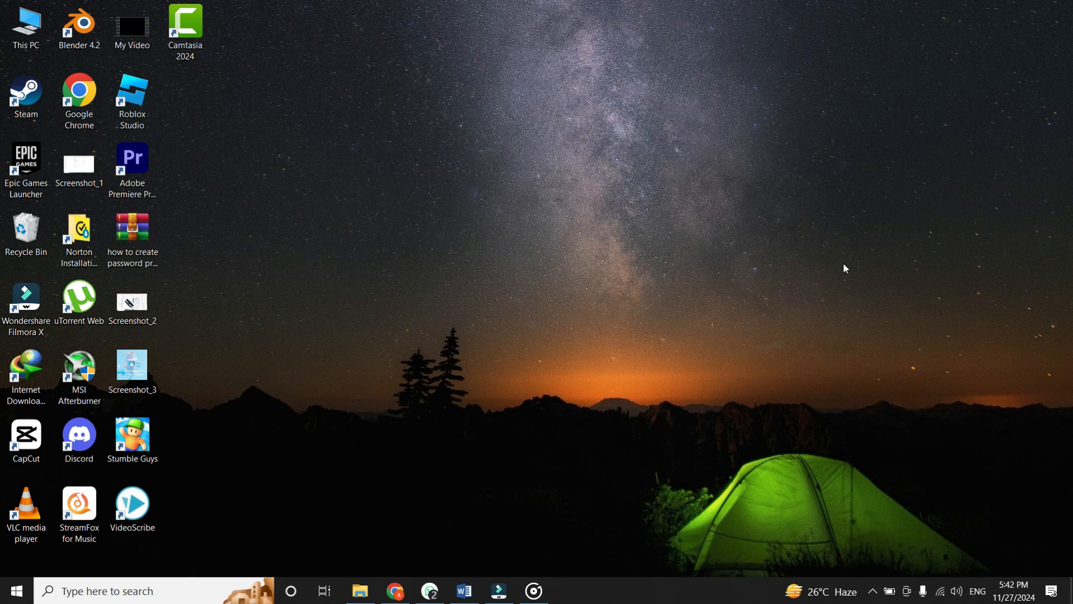
mouse_move(647, 280)
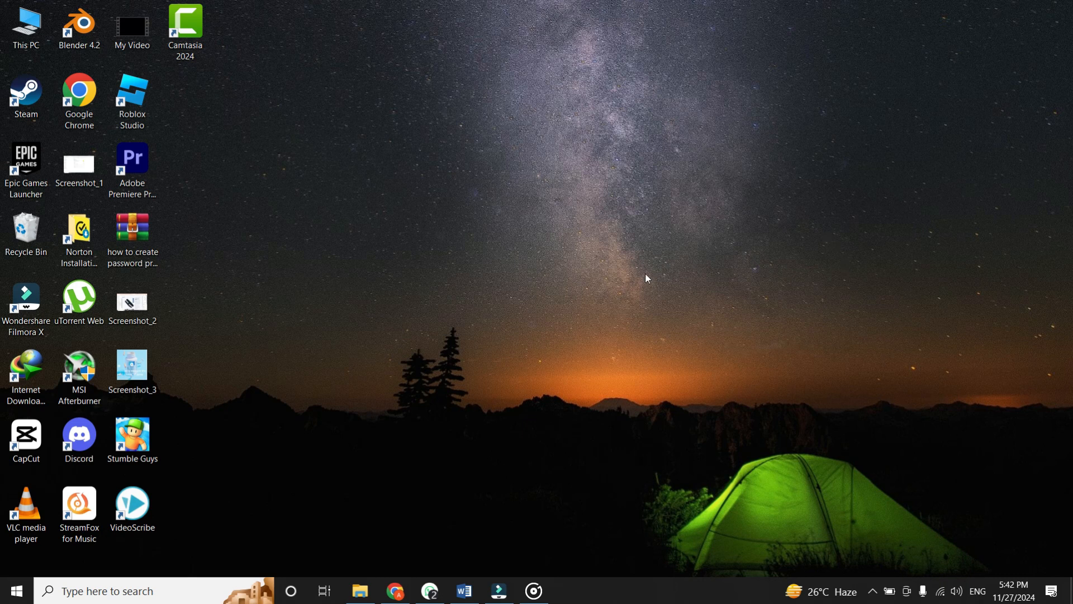
click(395, 591)
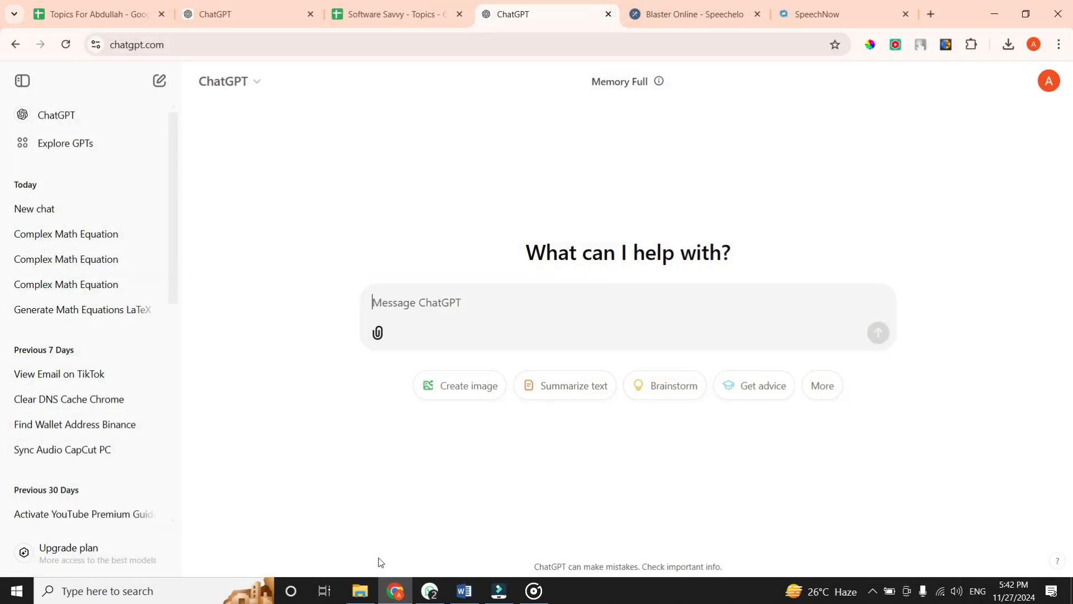
mouse_move(236, 168)
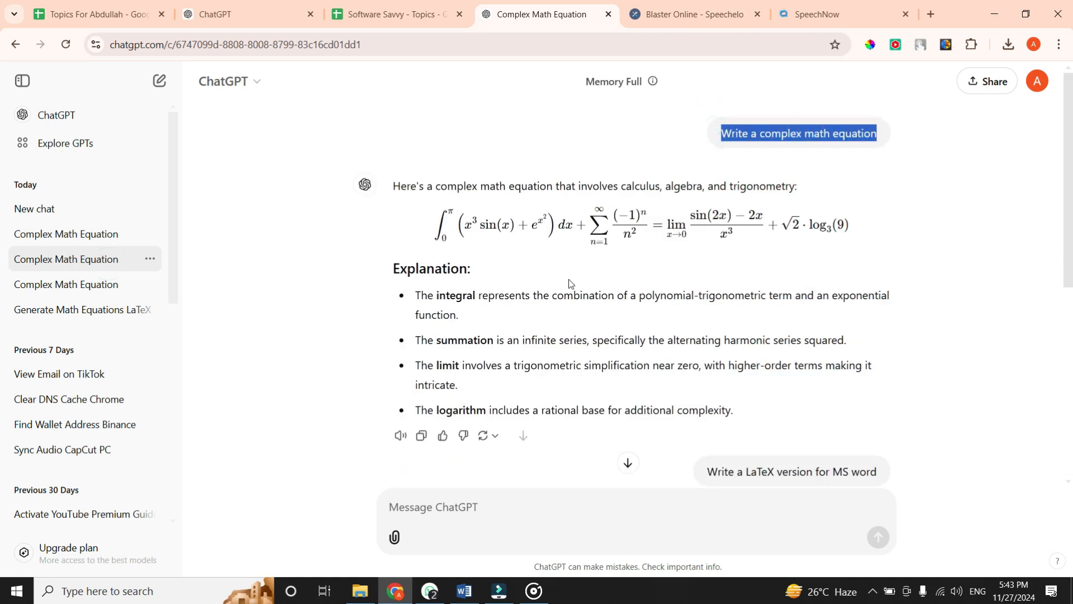
Step: Select the rendered equation in the Complex Math Equation chat and copy it
drag(438, 225, 852, 224)
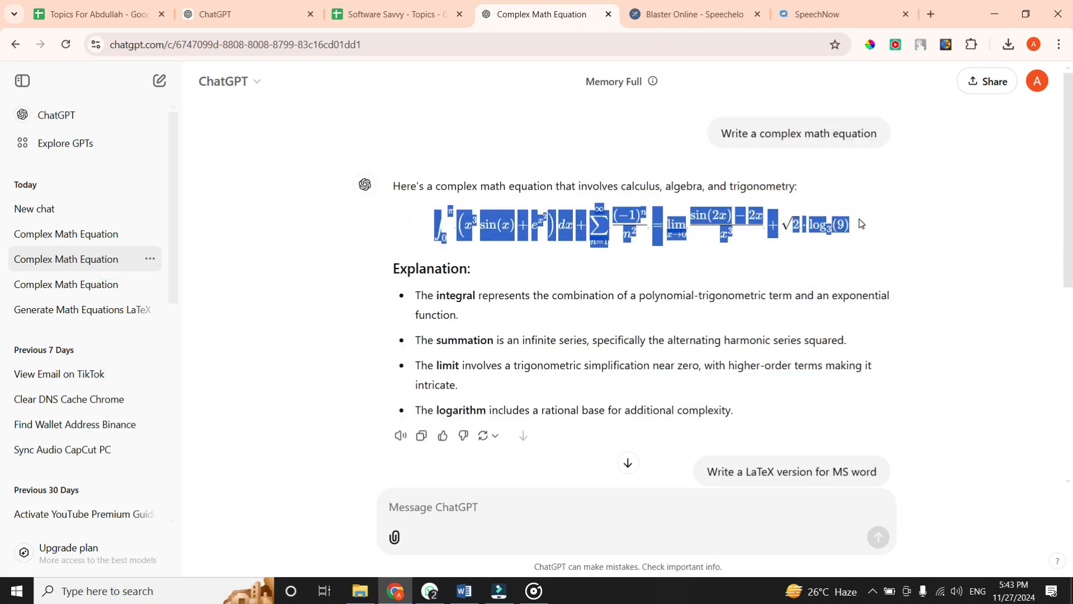
click(561, 316)
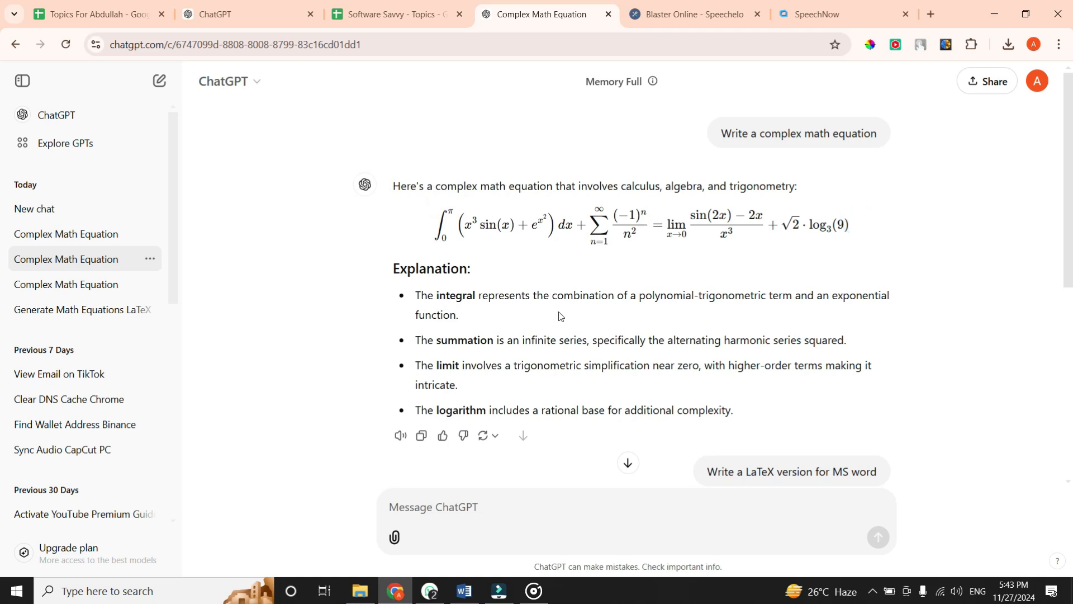
drag(439, 225, 849, 225)
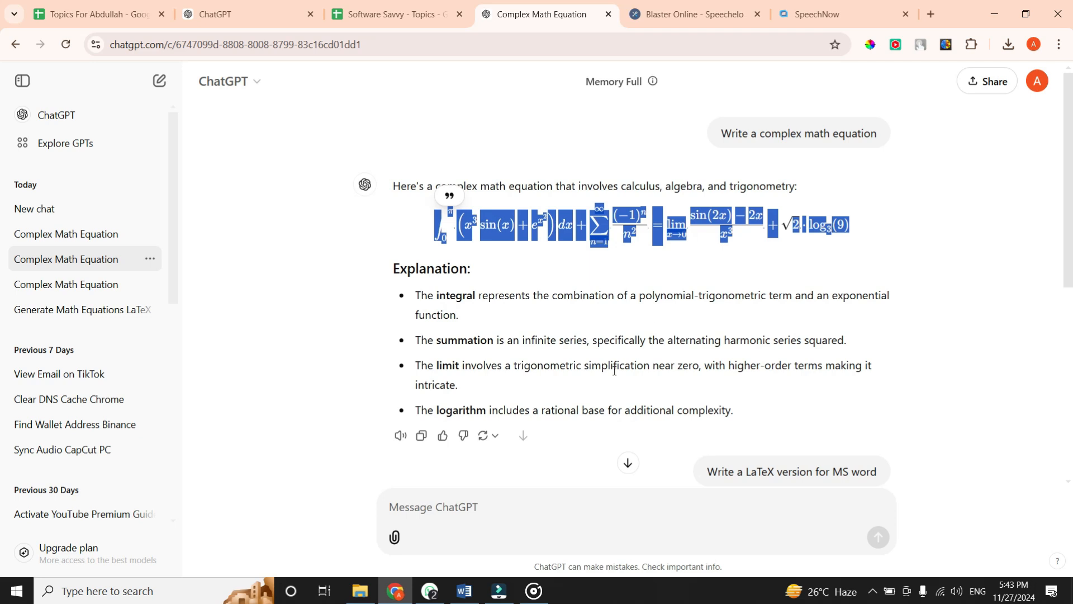
click(464, 591)
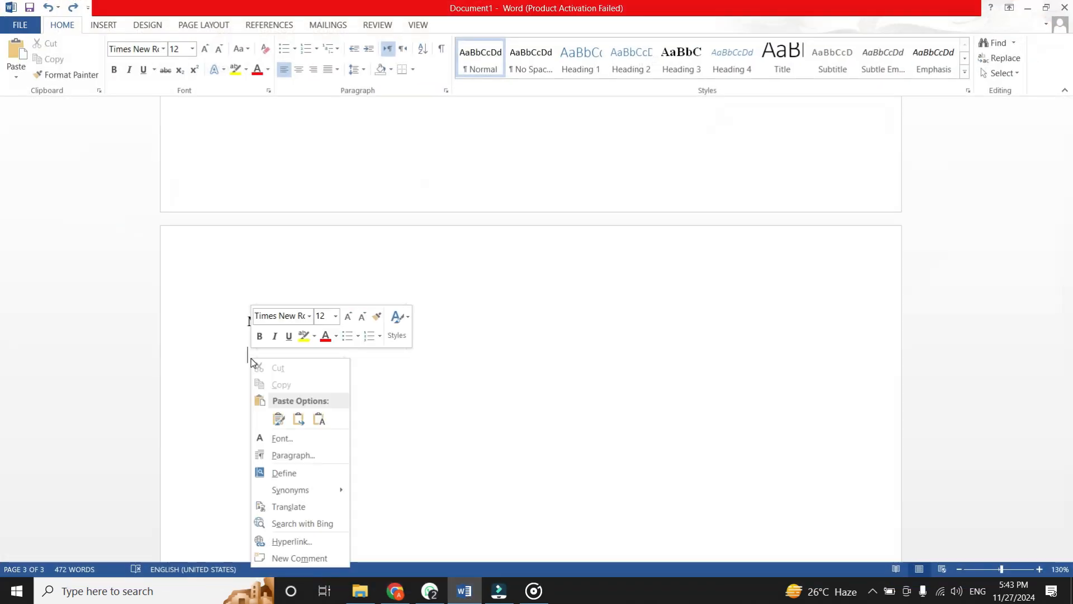
Step: Paste the equation below 'Math equation:' with Keep Source Formatting
click(278, 418)
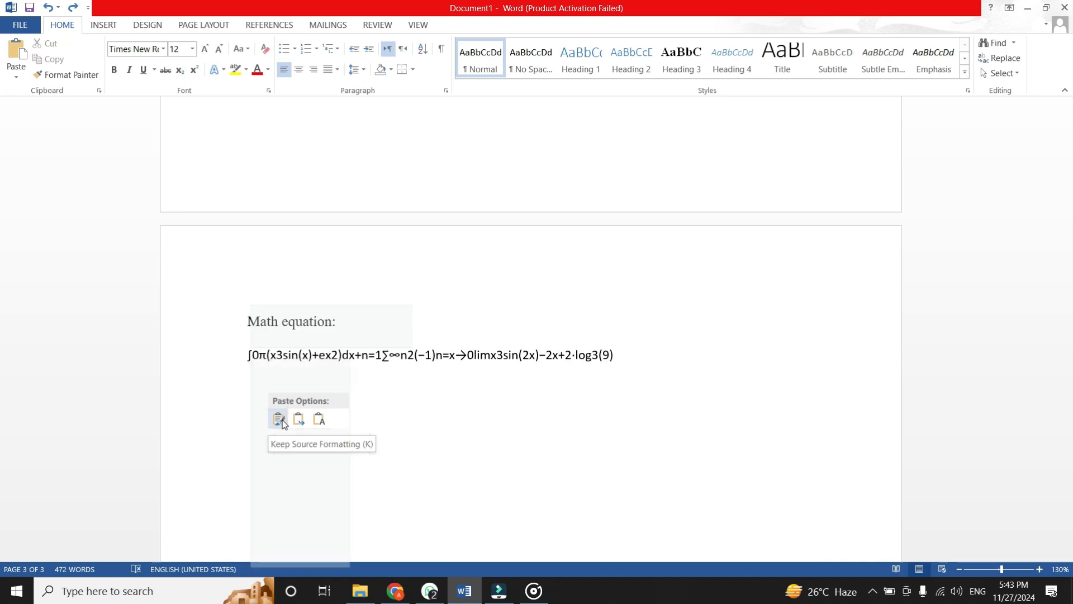
click(279, 419)
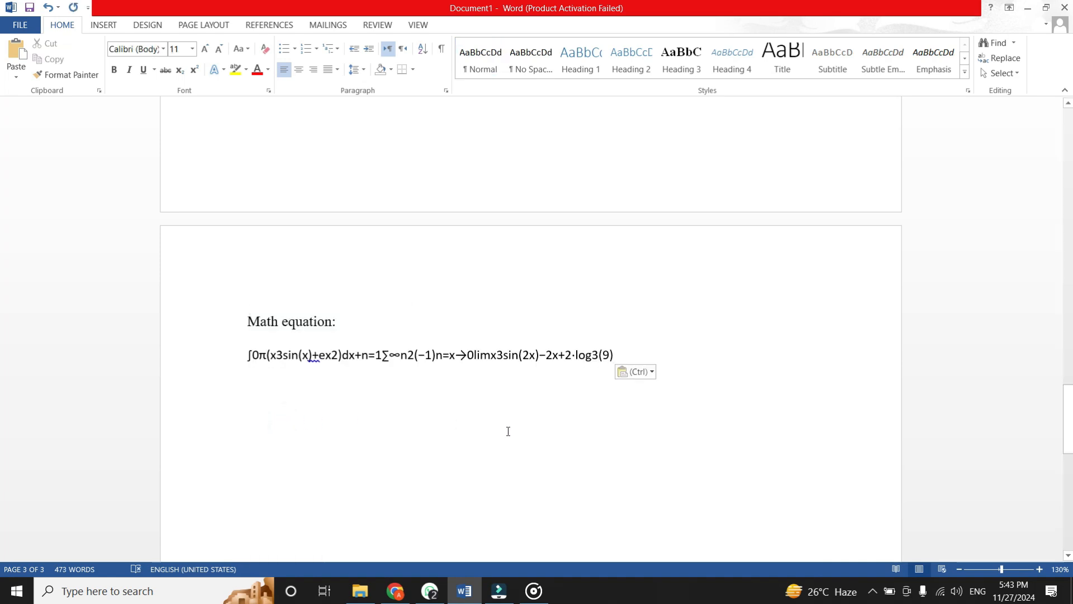
mouse_move(630, 356)
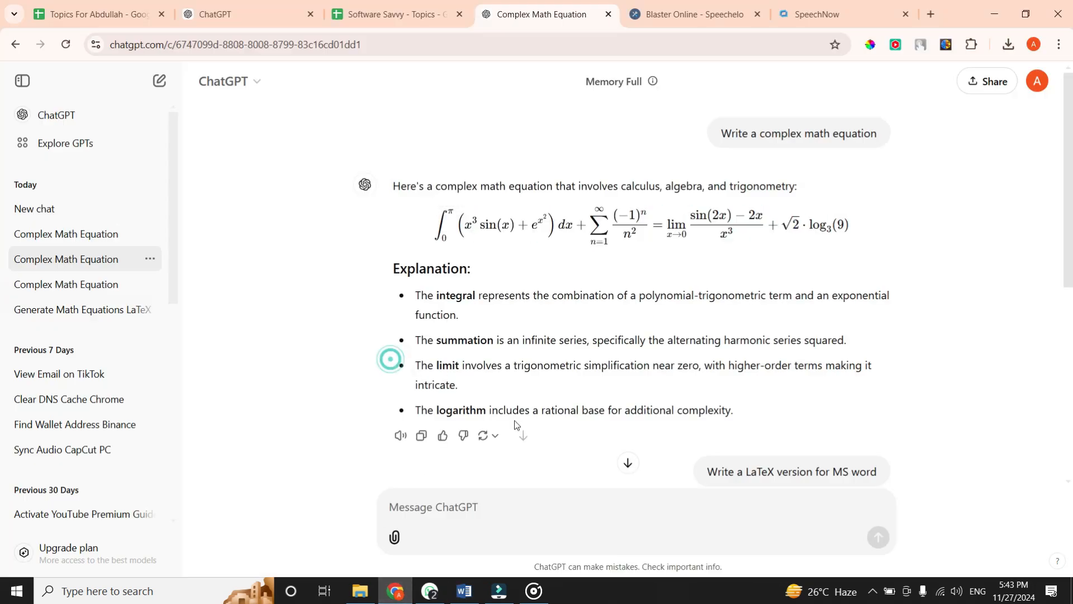
Step: Remove the garbled pasted equation text from Word and return to the ChatGPT chat
click(421, 436)
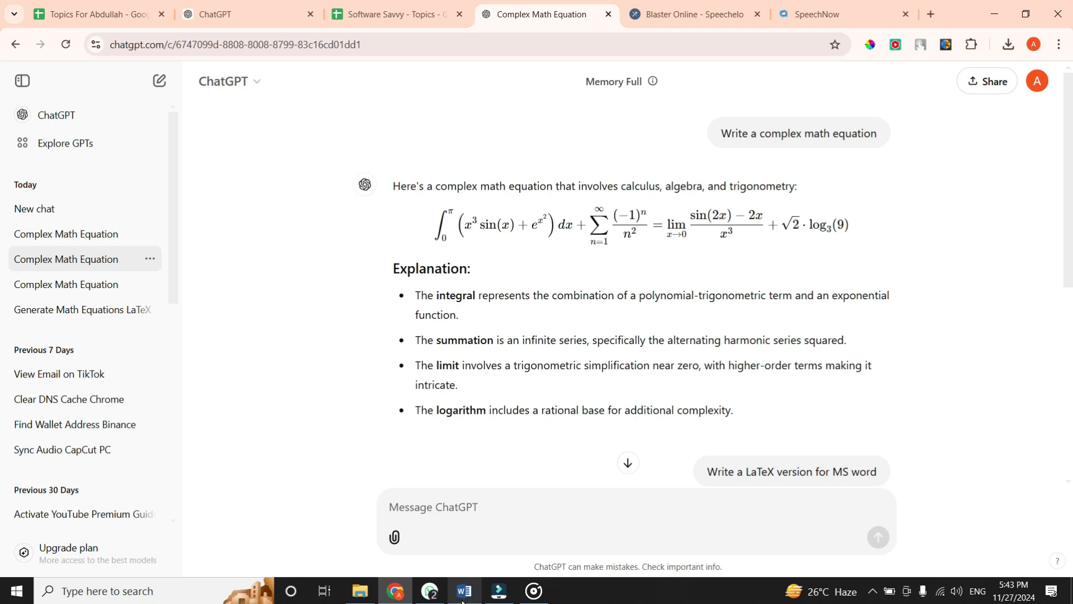
click(464, 591)
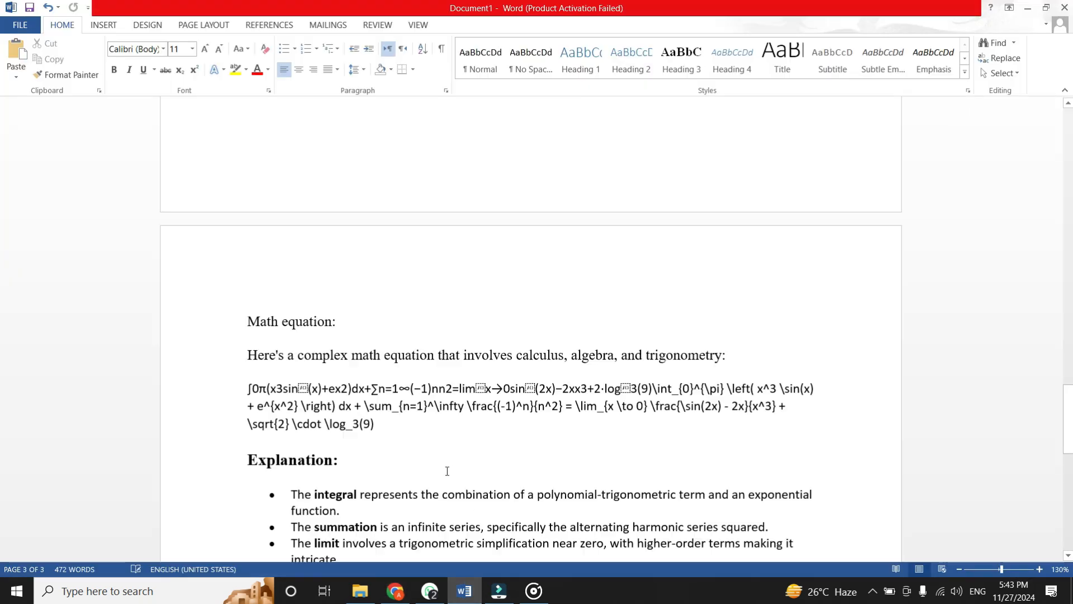
key(ctrl+v)
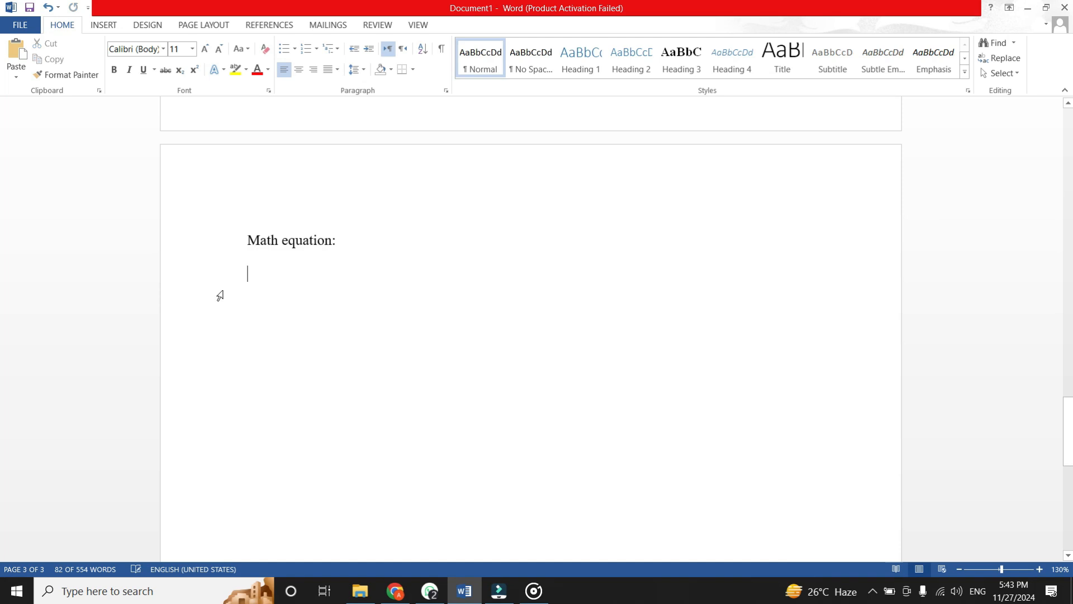
click(395, 591)
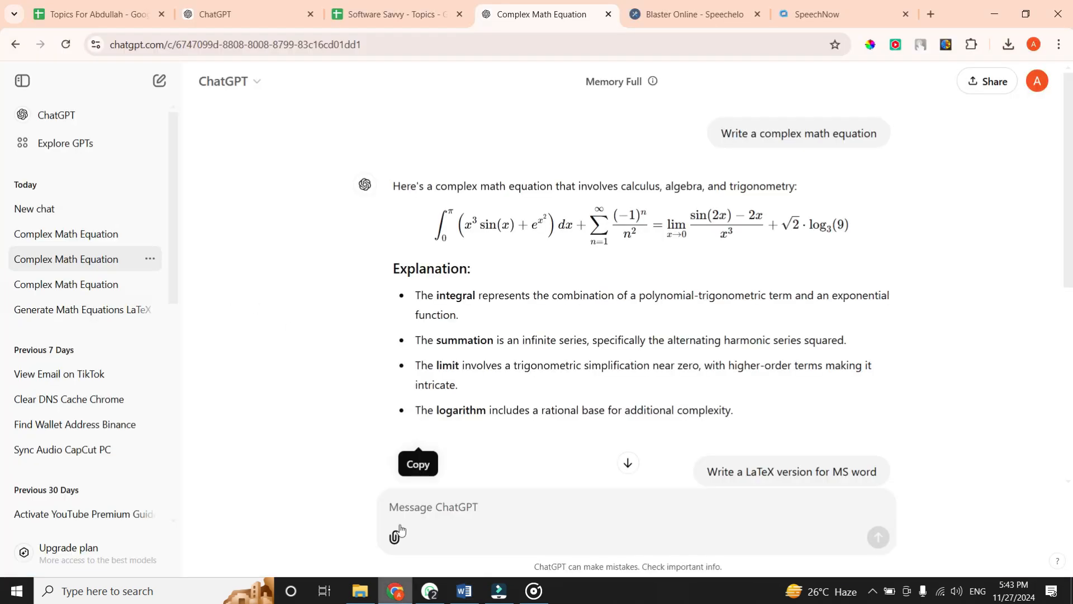
mouse_move(325, 381)
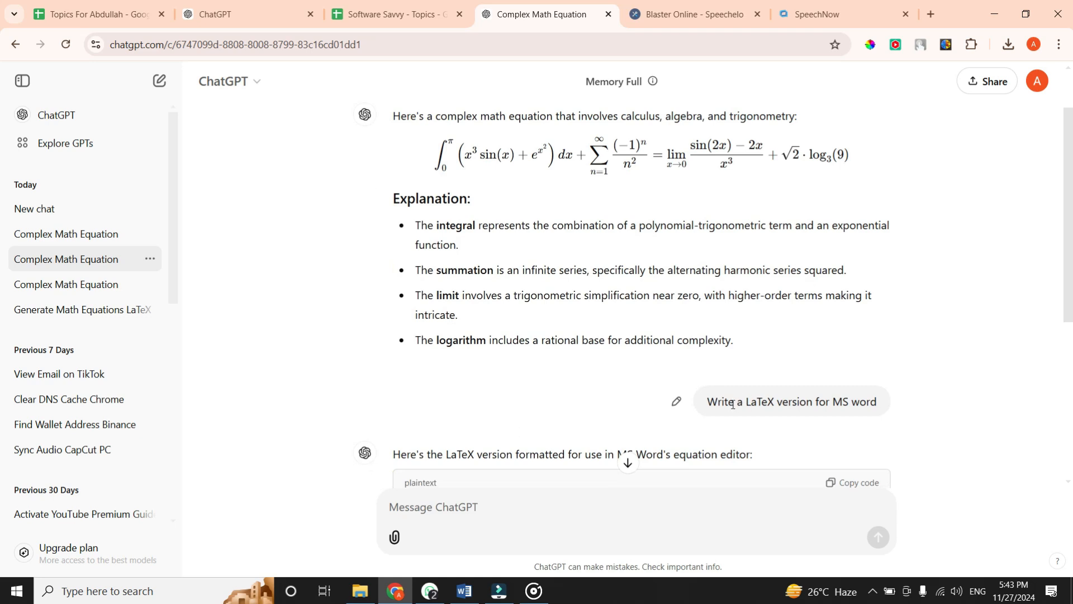
Step: Get ChatGPT's LaTeX version of the equation for MS Word and copy the code block
triple_click(791, 402)
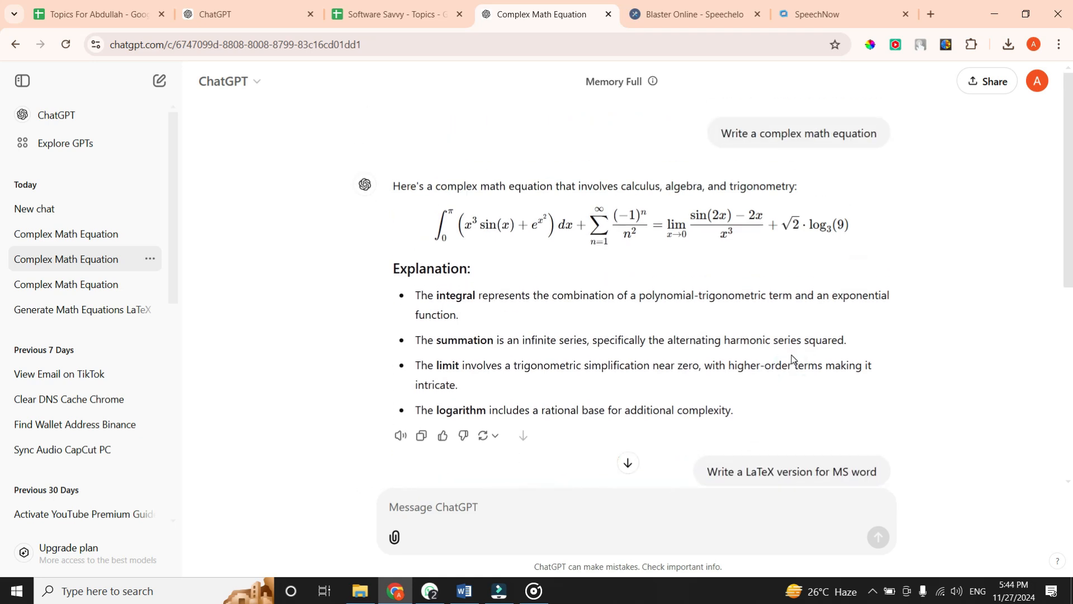
mouse_move(823, 278)
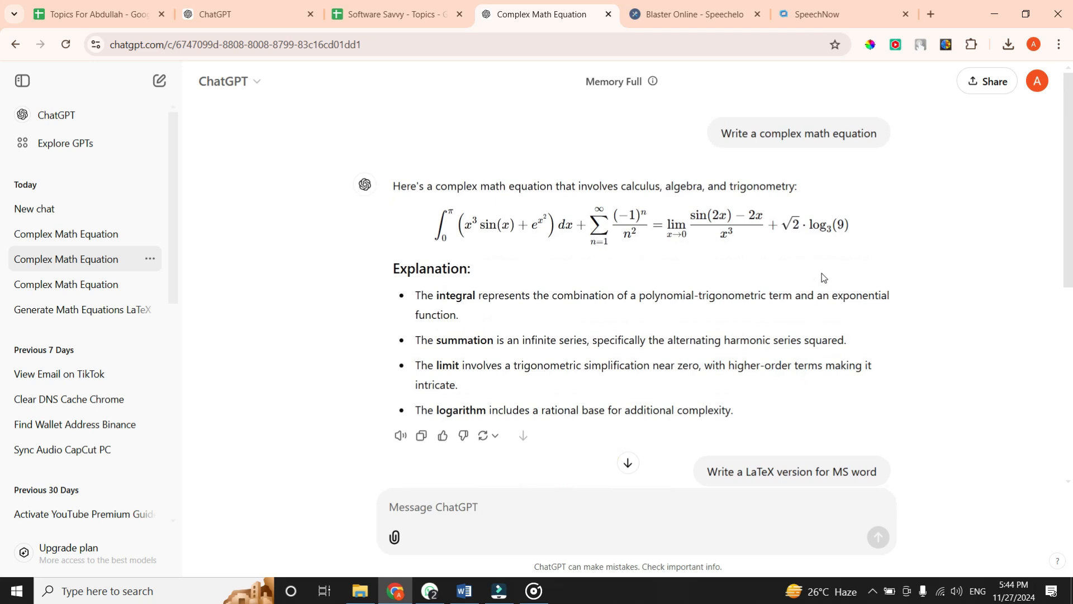
mouse_move(940, 221)
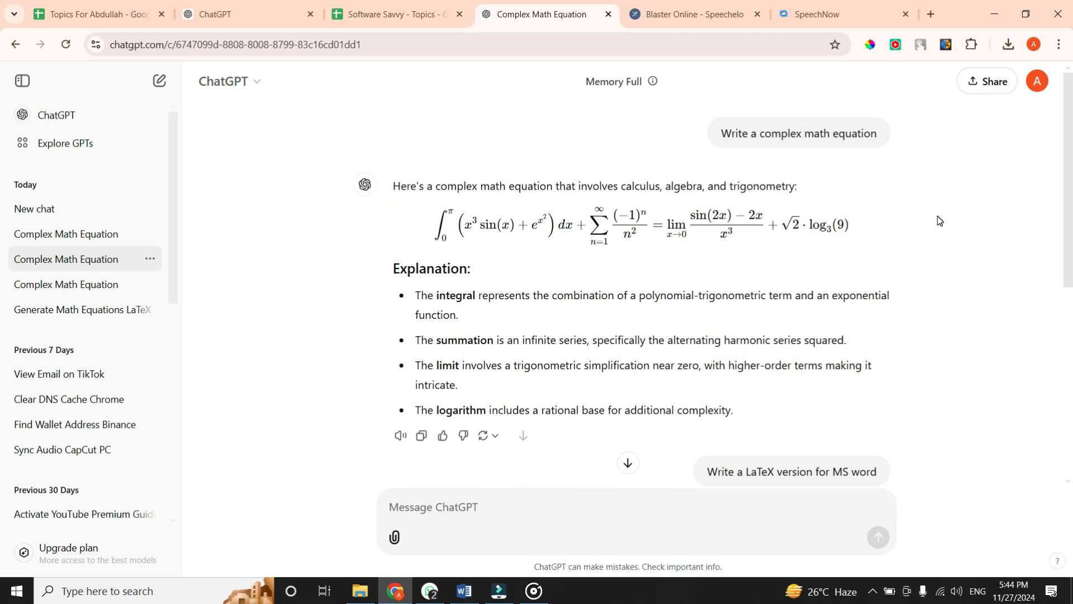
mouse_move(928, 198)
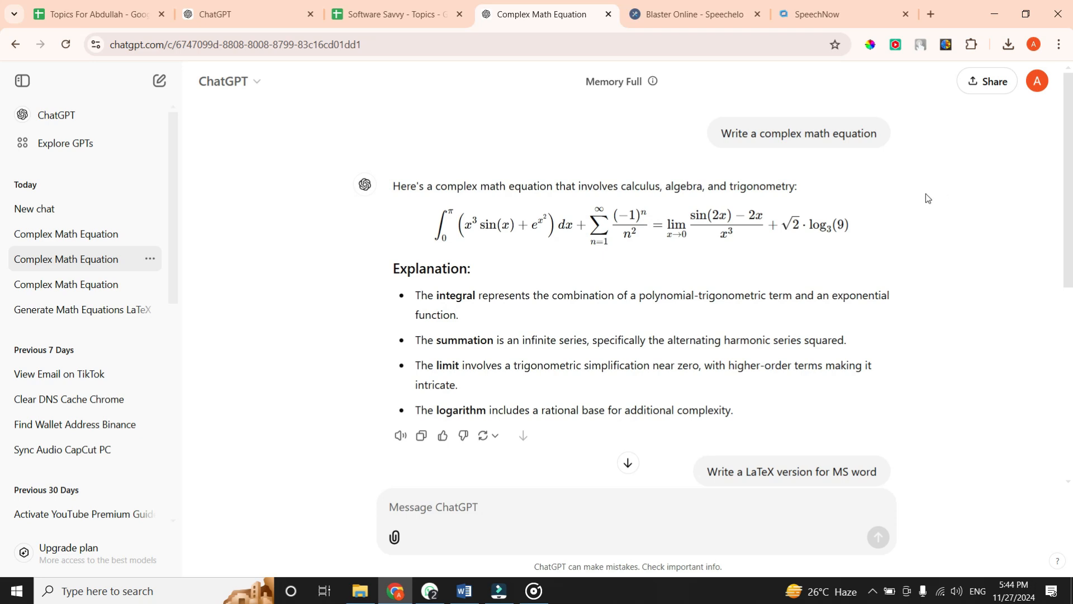
click(792, 471)
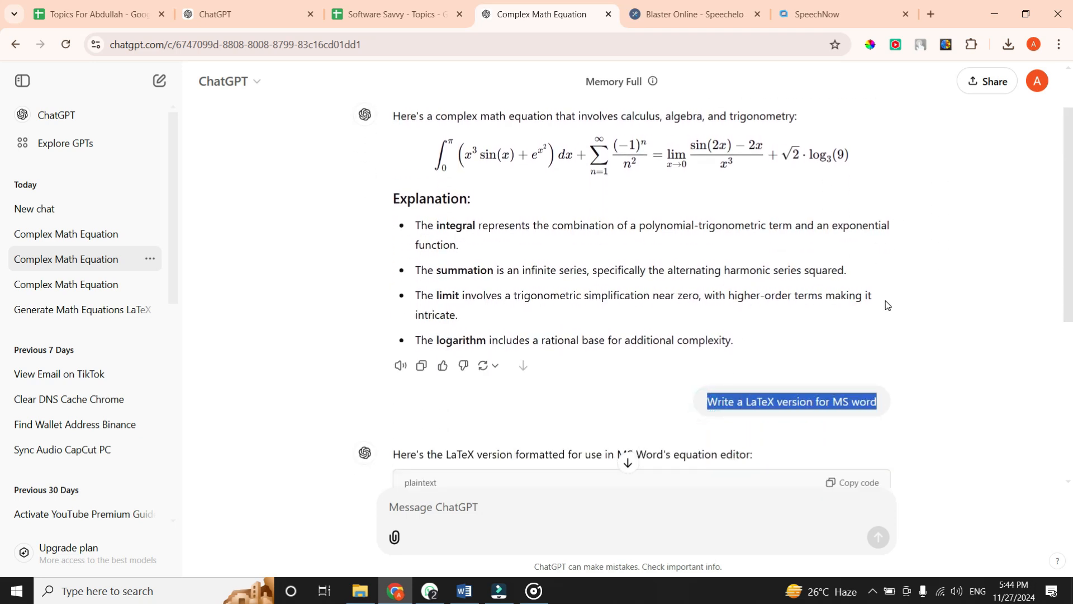
scroll(down, 3)
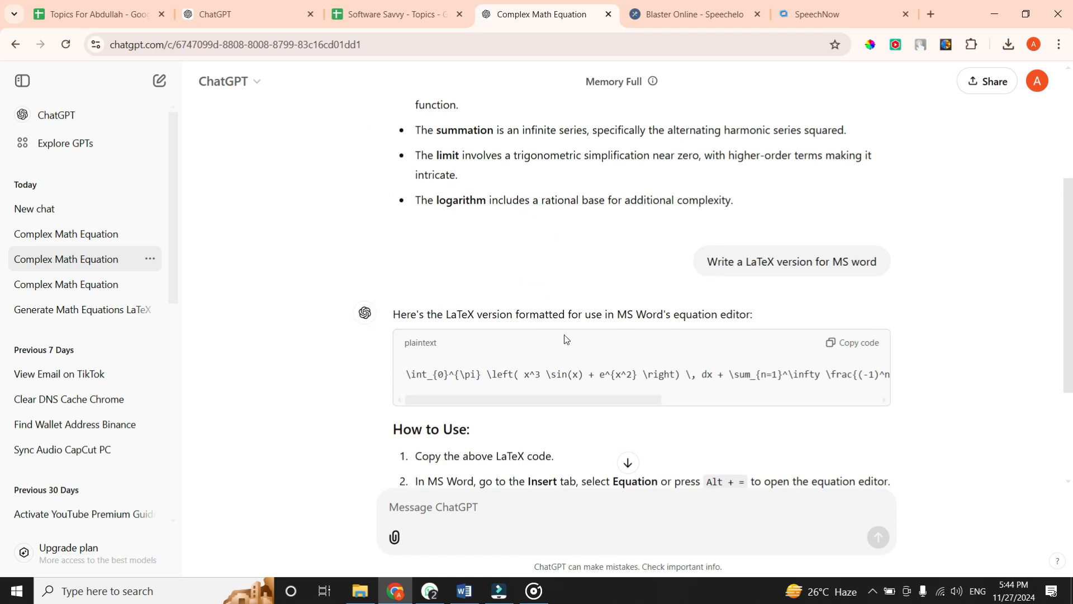
scroll(down, 3)
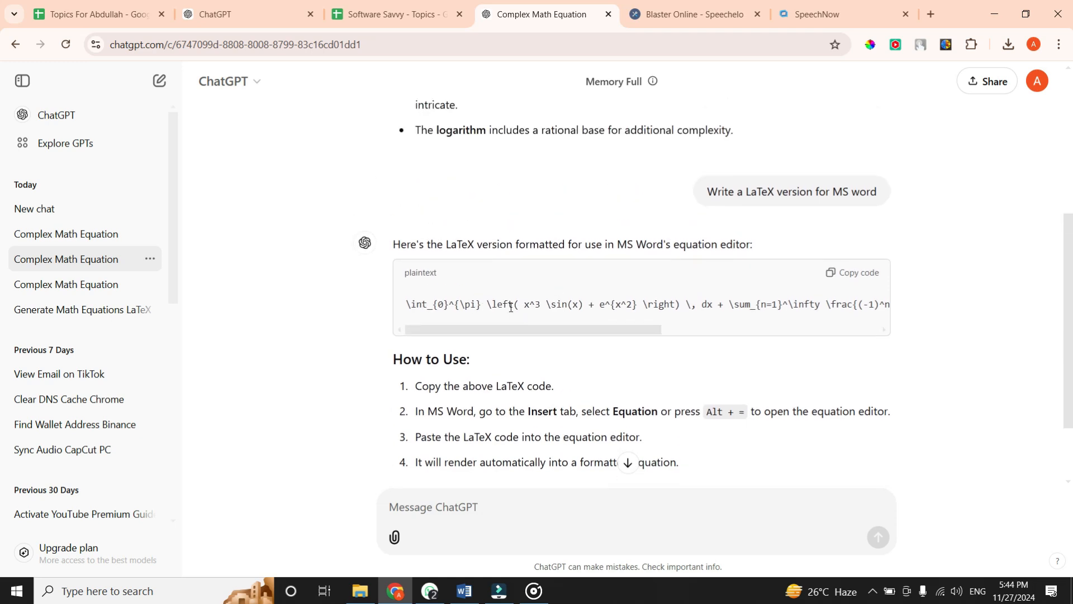
mouse_move(651, 304)
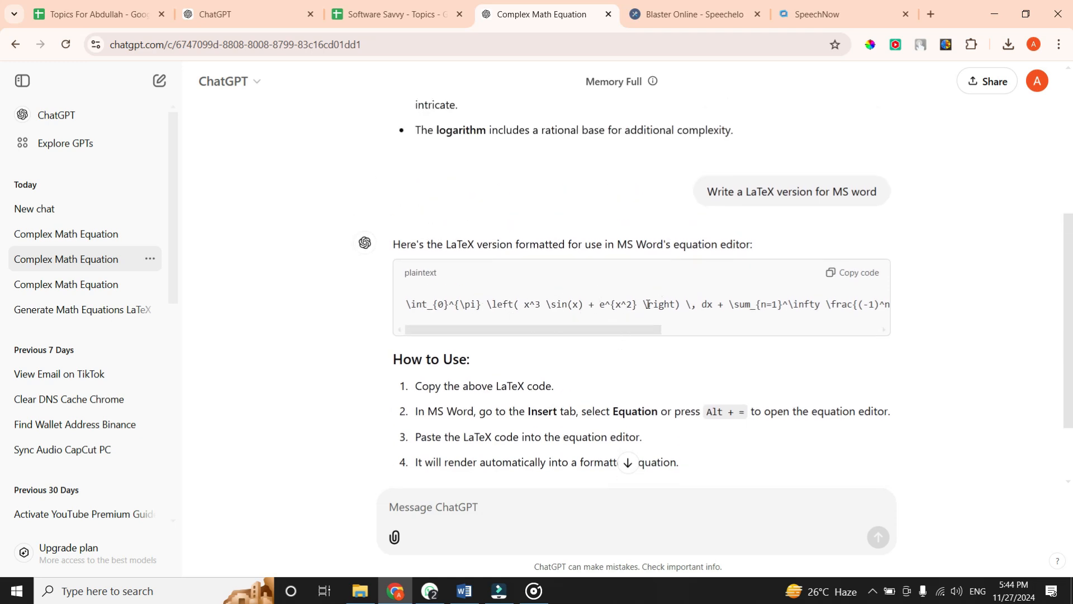
mouse_move(668, 356)
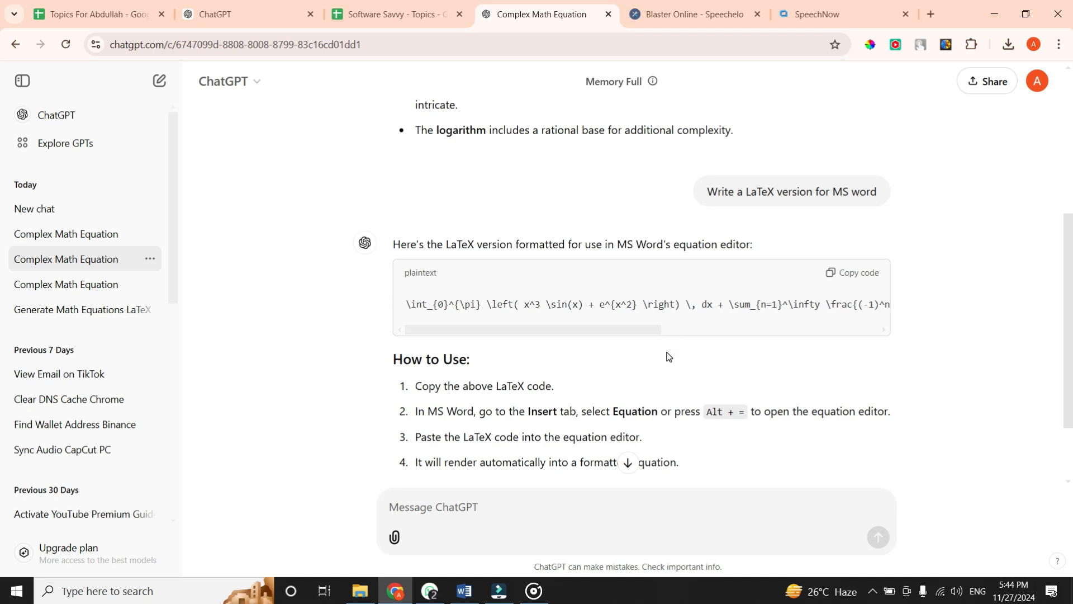
click(852, 273)
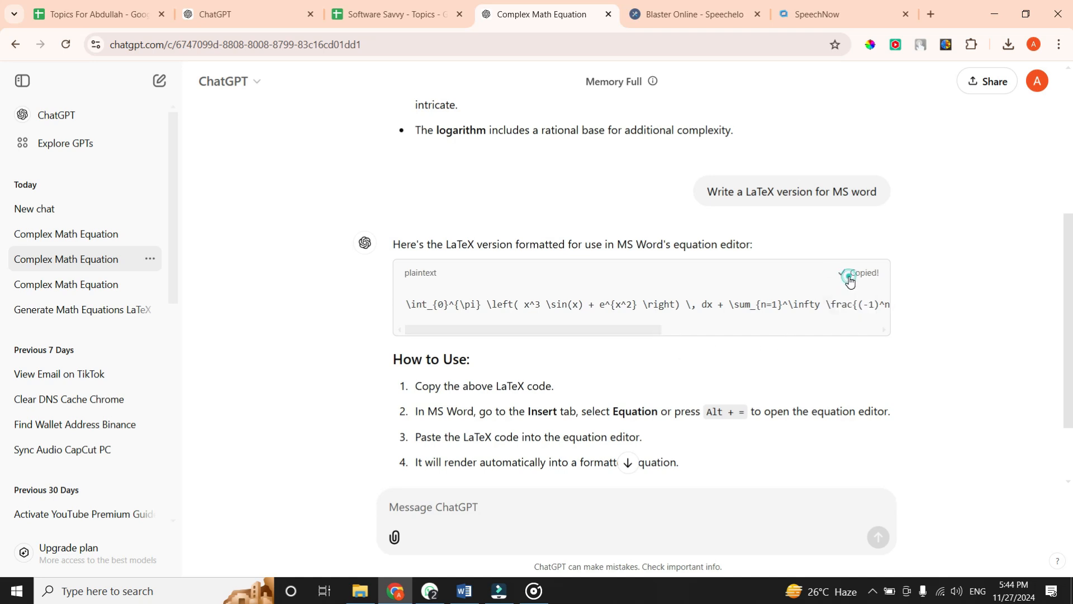
Step: Paste the LaTeX code under 'Math equation:' and convert it into an equation with Alt+=
click(463, 591)
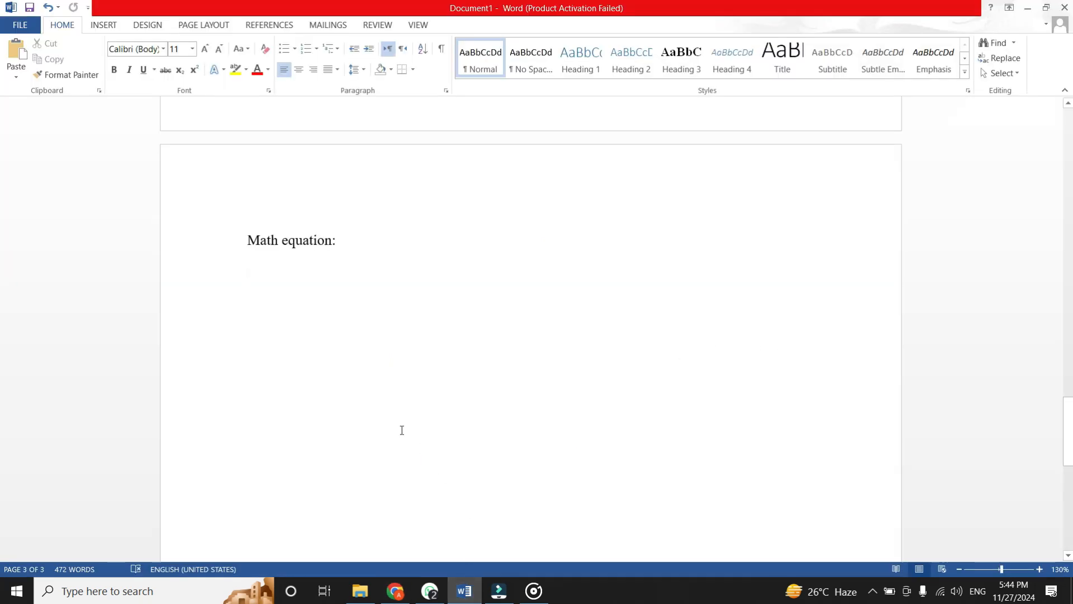
mouse_move(340, 325)
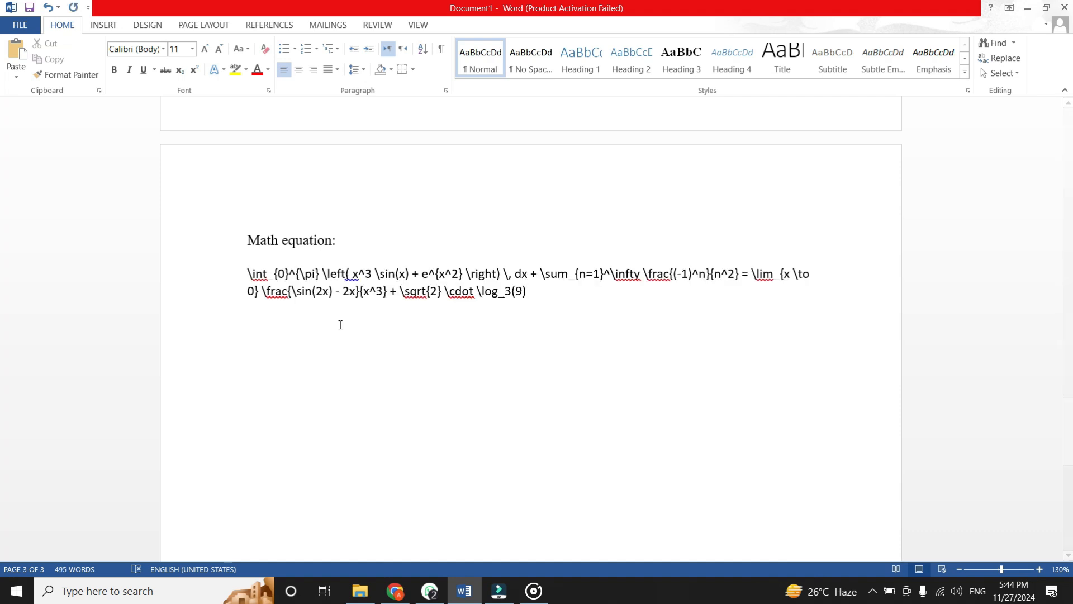
drag(247, 274, 527, 290)
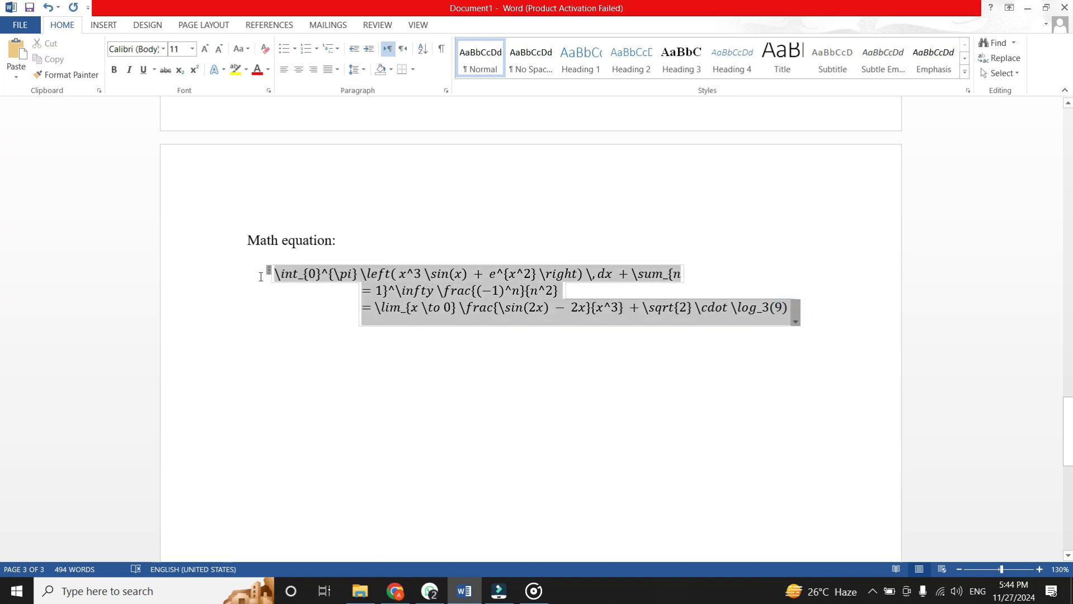
Step: Switch the pasted equation to Professional format from the Equation Design options
click(644, 308)
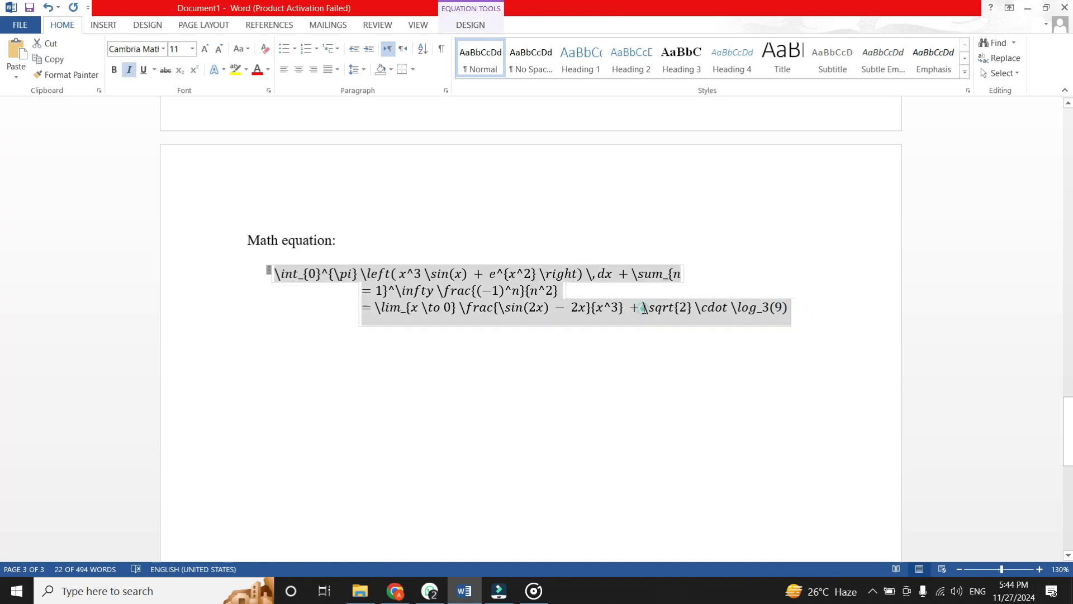
click(707, 320)
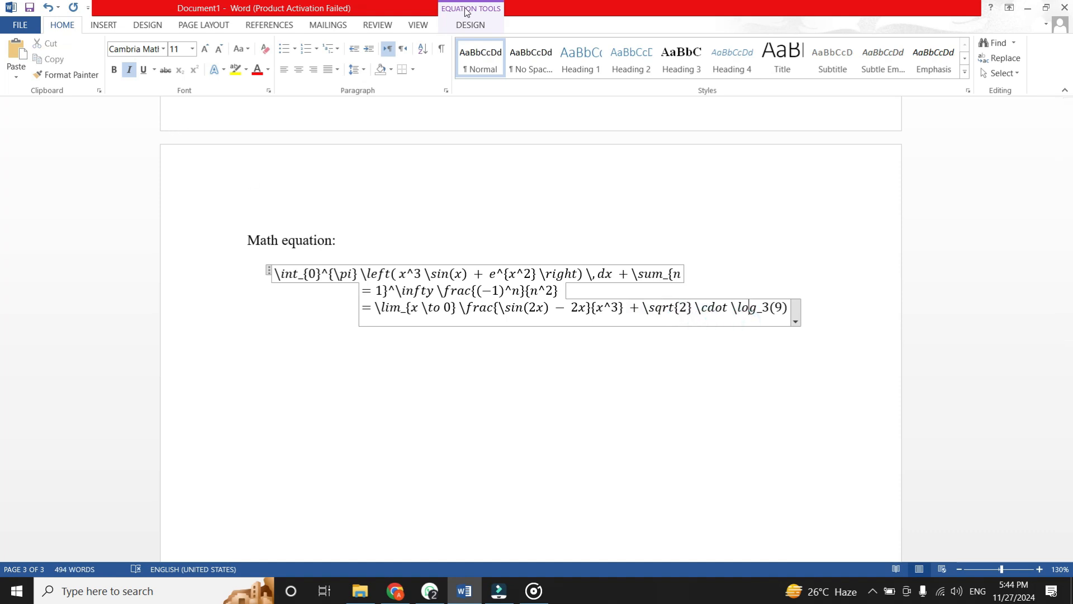
click(470, 25)
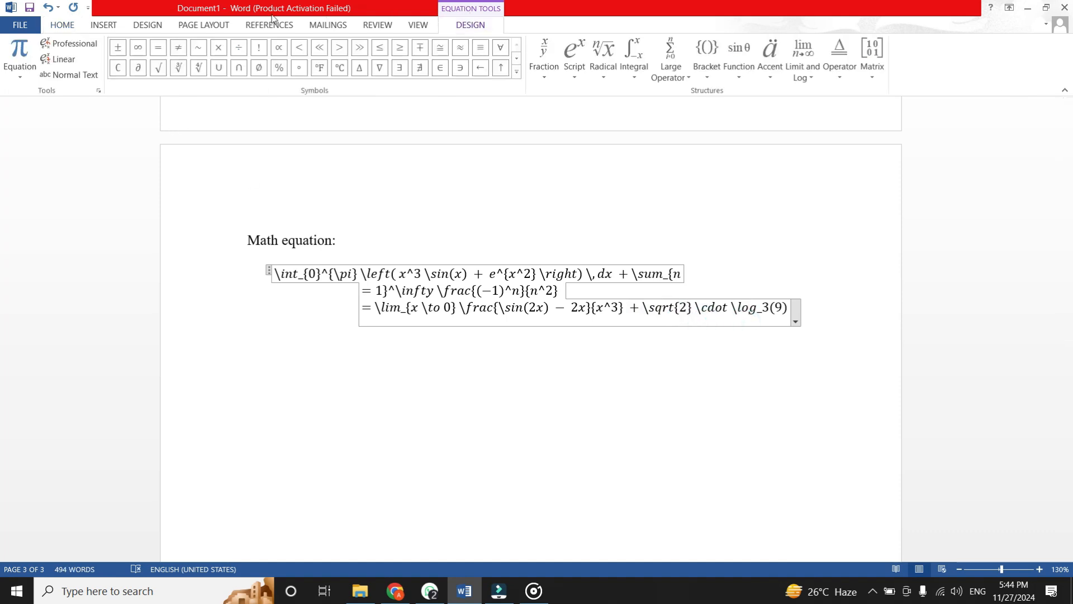
mouse_move(167, 31)
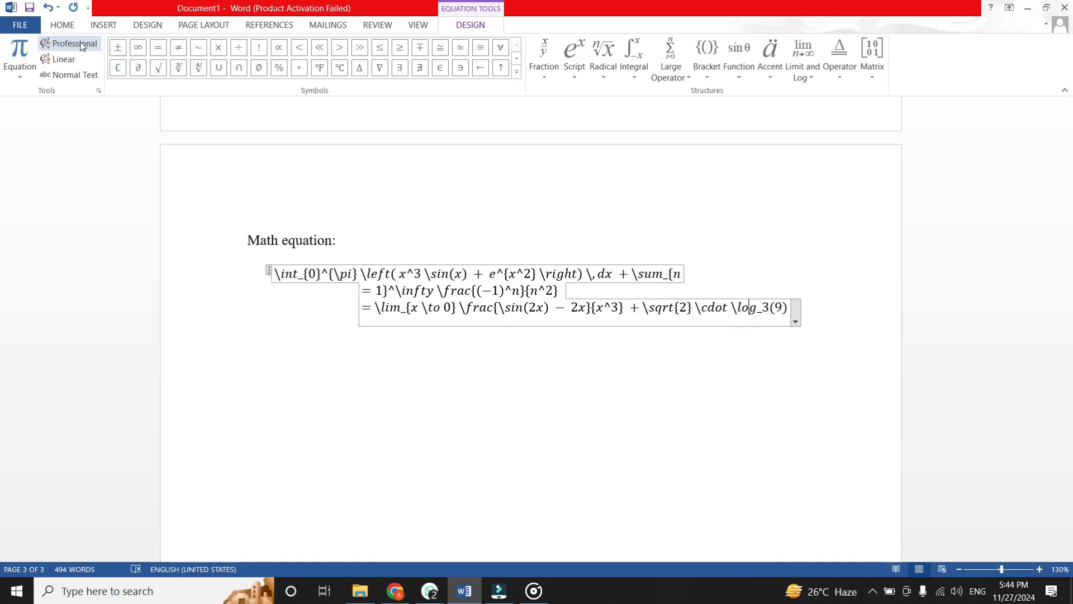
click(72, 44)
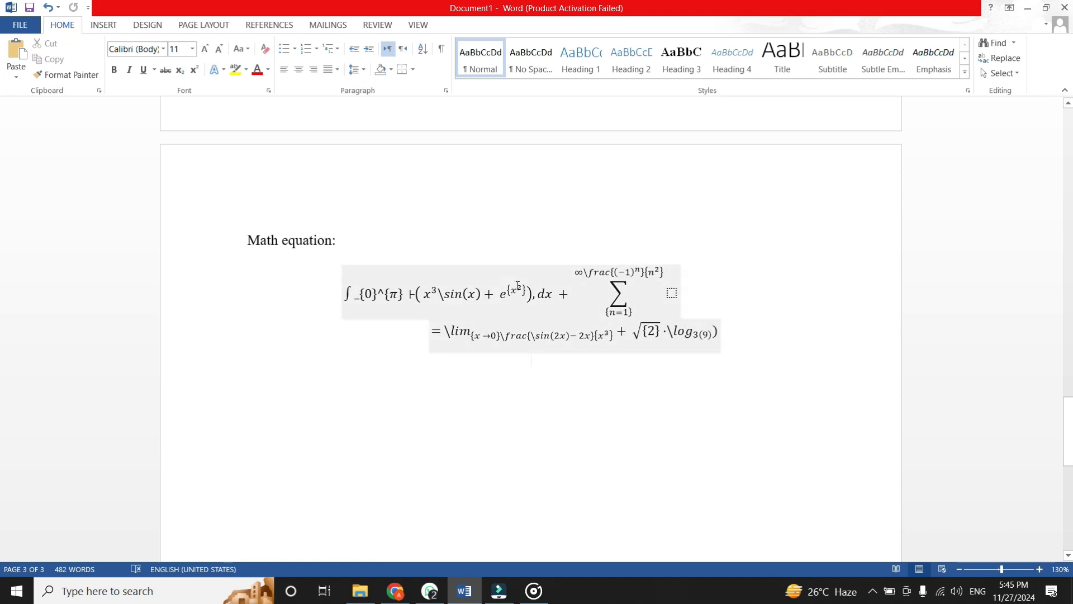
click(531, 360)
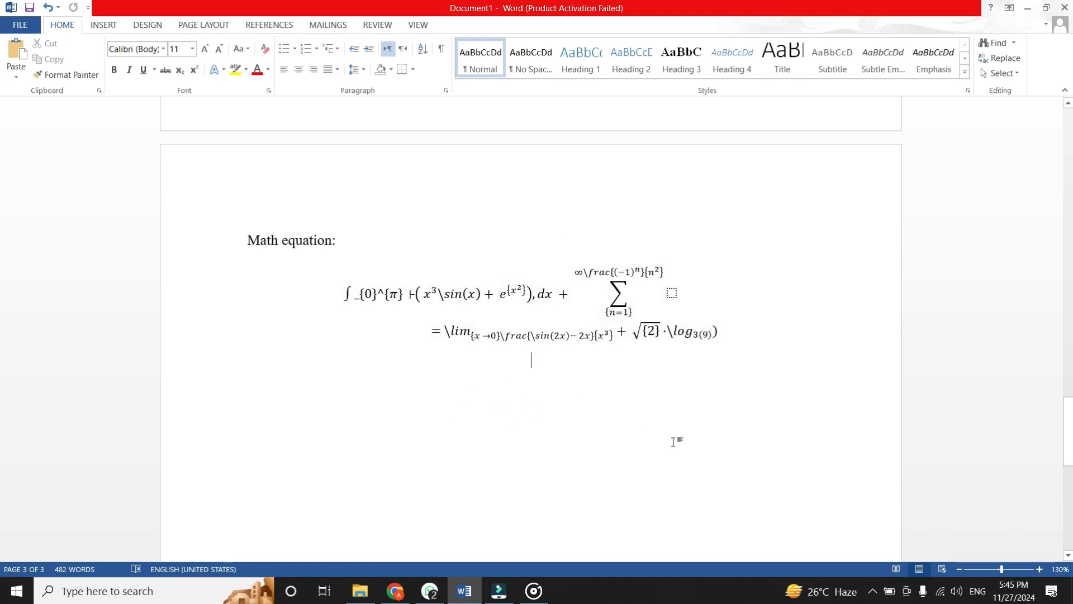
mouse_move(599, 378)
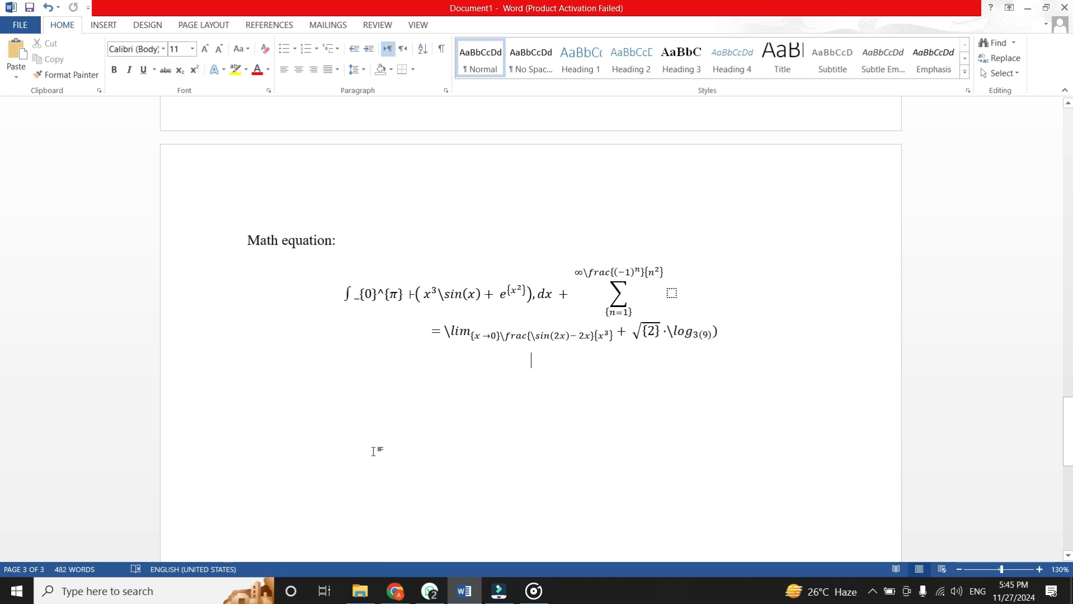
click(440, 309)
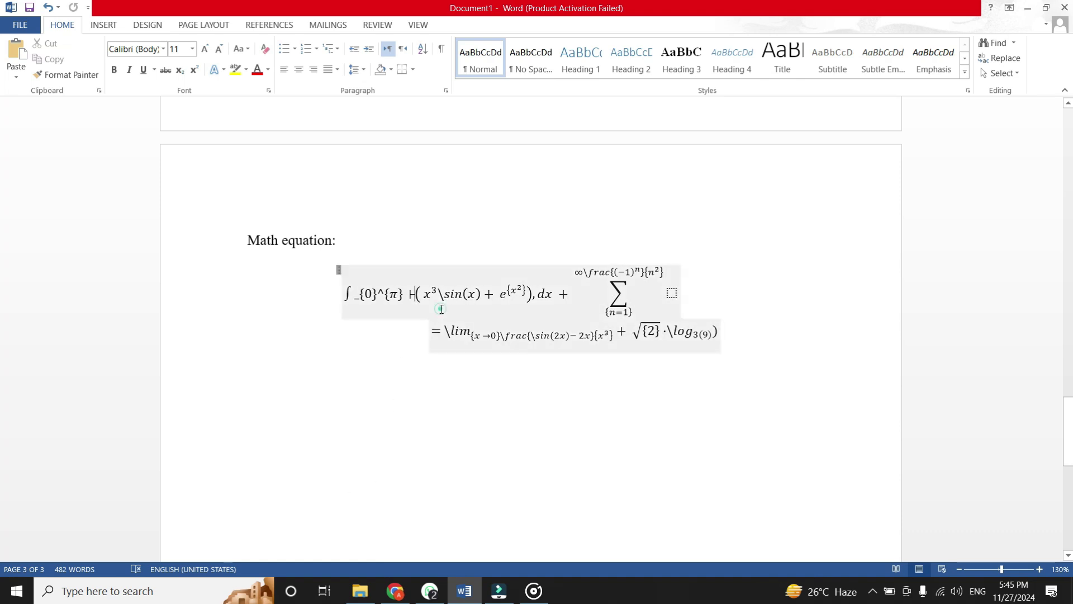